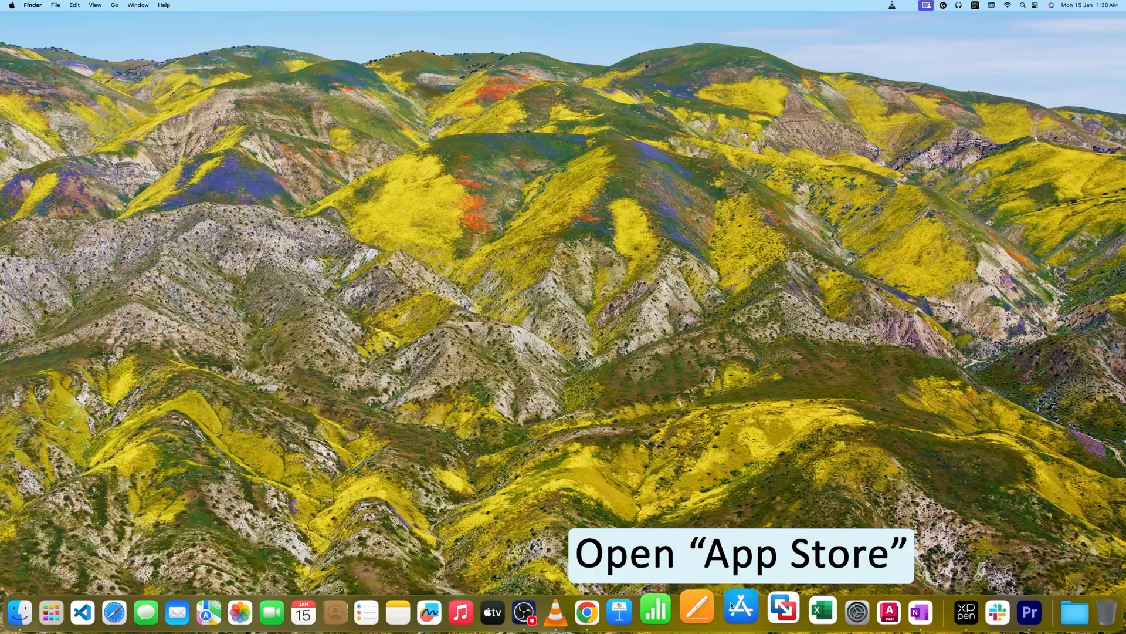
Step: Launch the App Store, search 'notability' and view the Notability listing with its 4.6 rating
{"action": "left_click", "coordinate": [740, 610]}
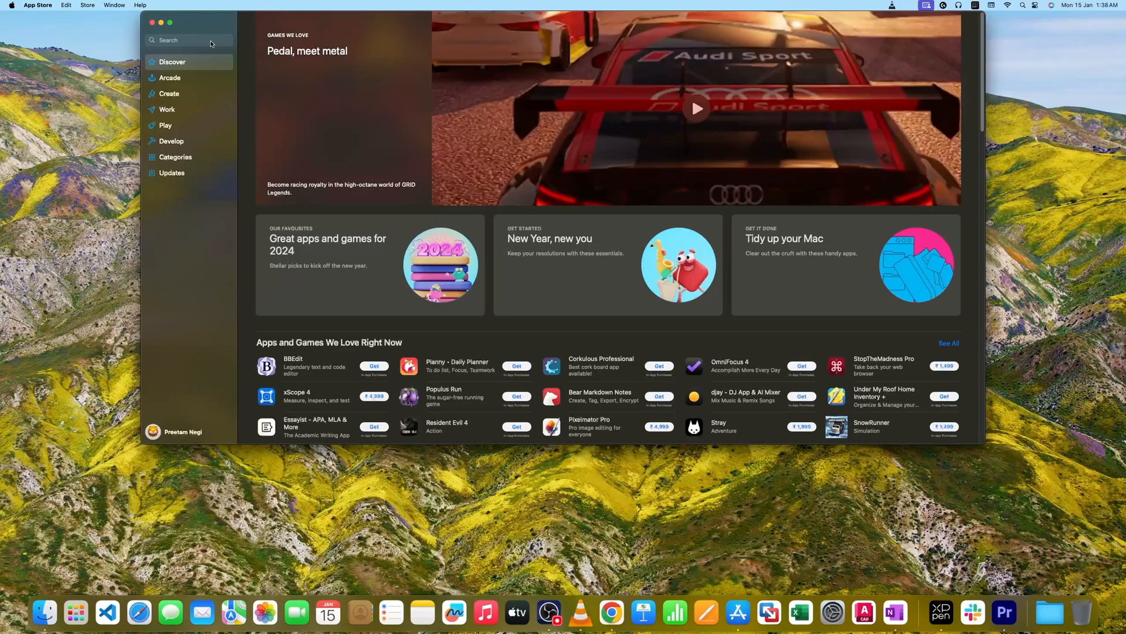
{"action": "left_click", "coordinate": [188, 39]}
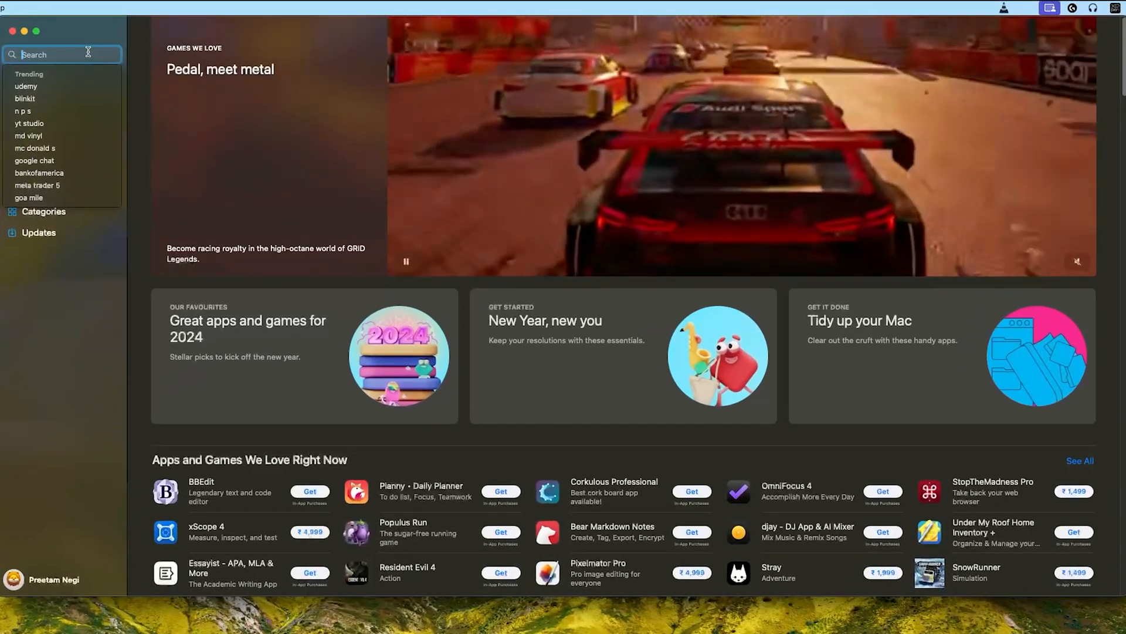
{"action": "type", "text": "notability"}
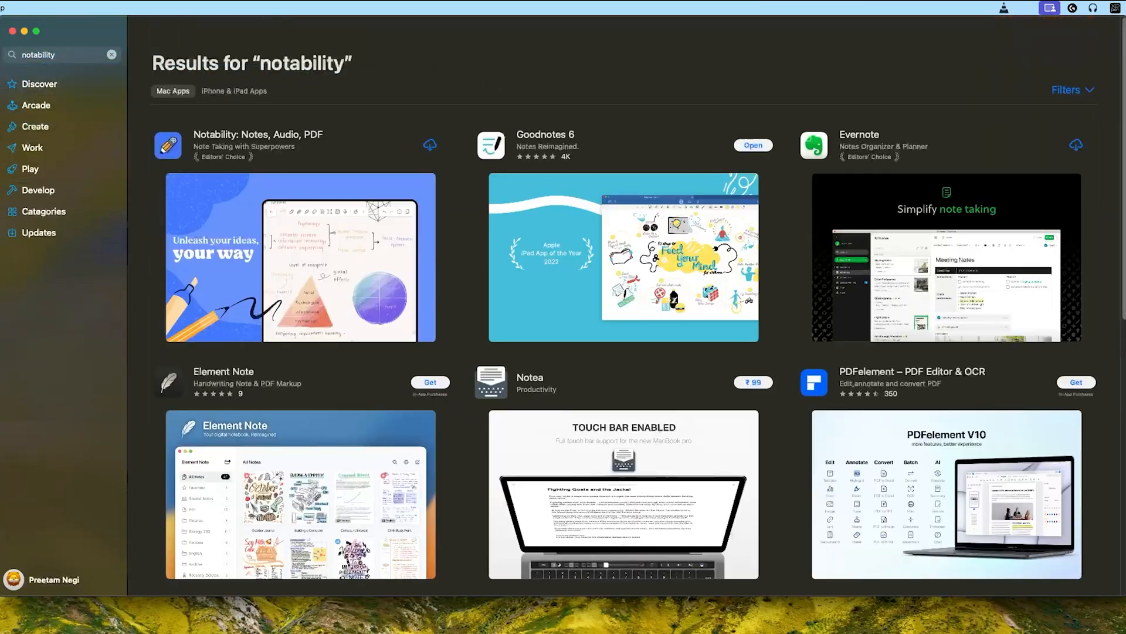
{"action": "left_click", "coordinate": [257, 134]}
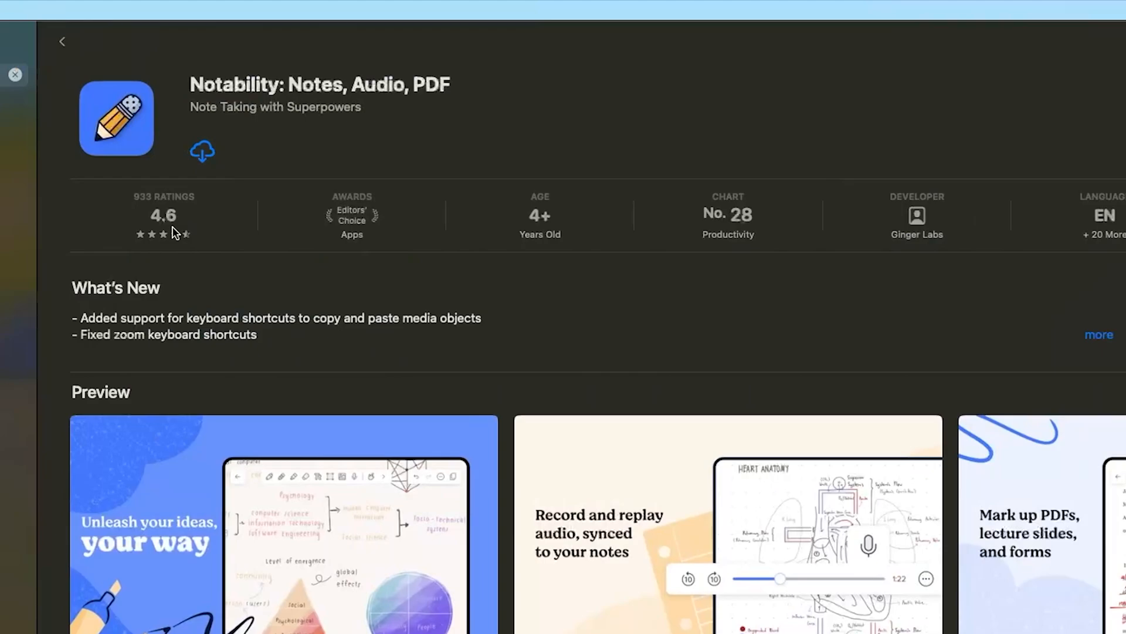
{"action": "scroll", "scroll_direction": "down", "scroll_amount": 3}
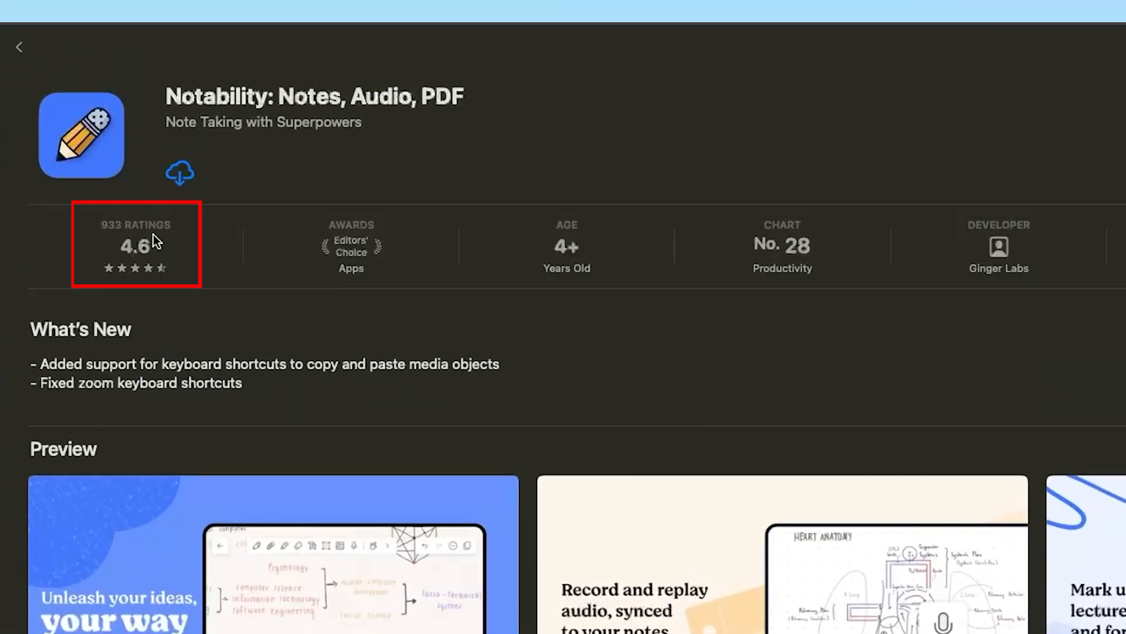
{"action": "mouse_move", "coordinate": [153, 268]}
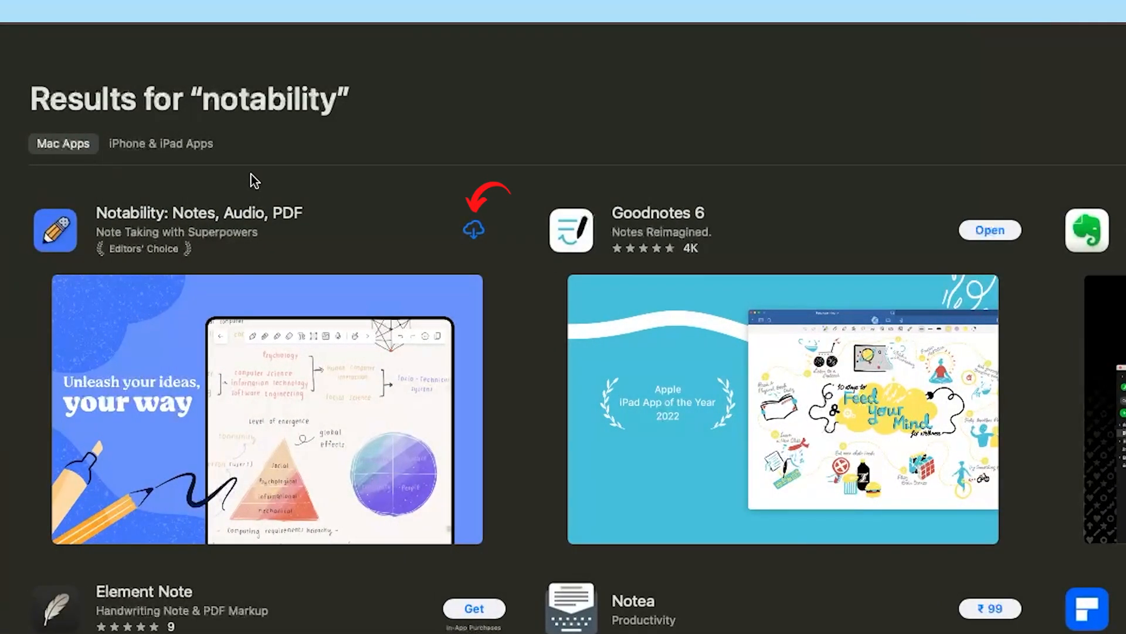
{"action": "mouse_move", "coordinate": [475, 233]}
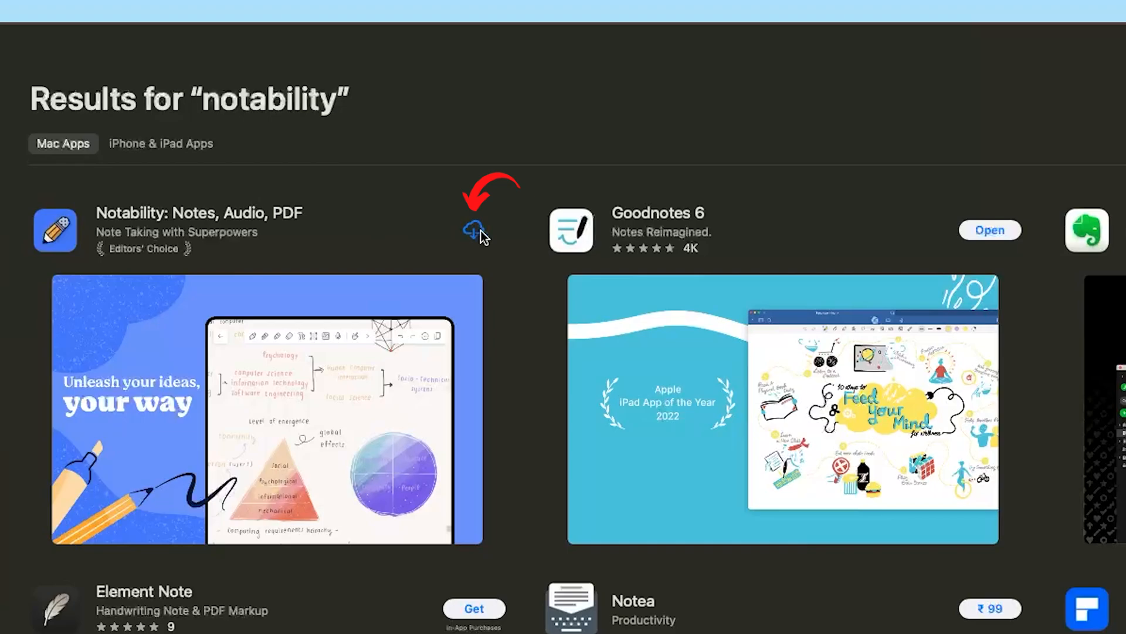
Step: Download Notability from the search results until its button shows Open
{"action": "left_click", "coordinate": [474, 230]}
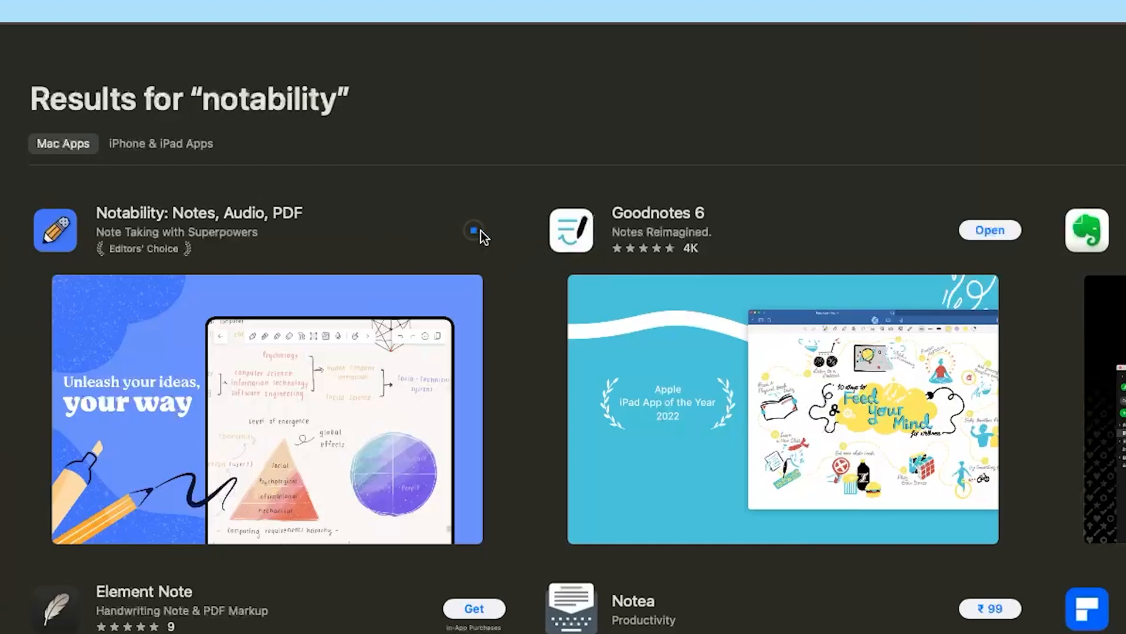
{"action": "left_click", "coordinate": [474, 230]}
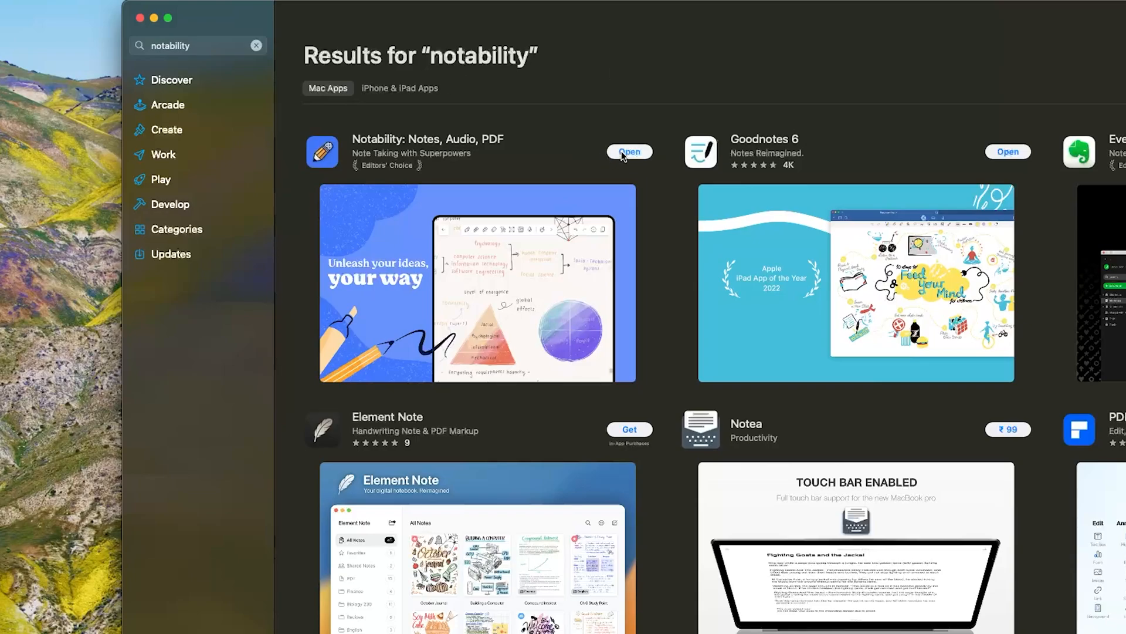
Step: Launch Notability on the Maths note and bring up the Notability Plus upgrade offer
{"action": "left_click", "coordinate": [628, 151]}
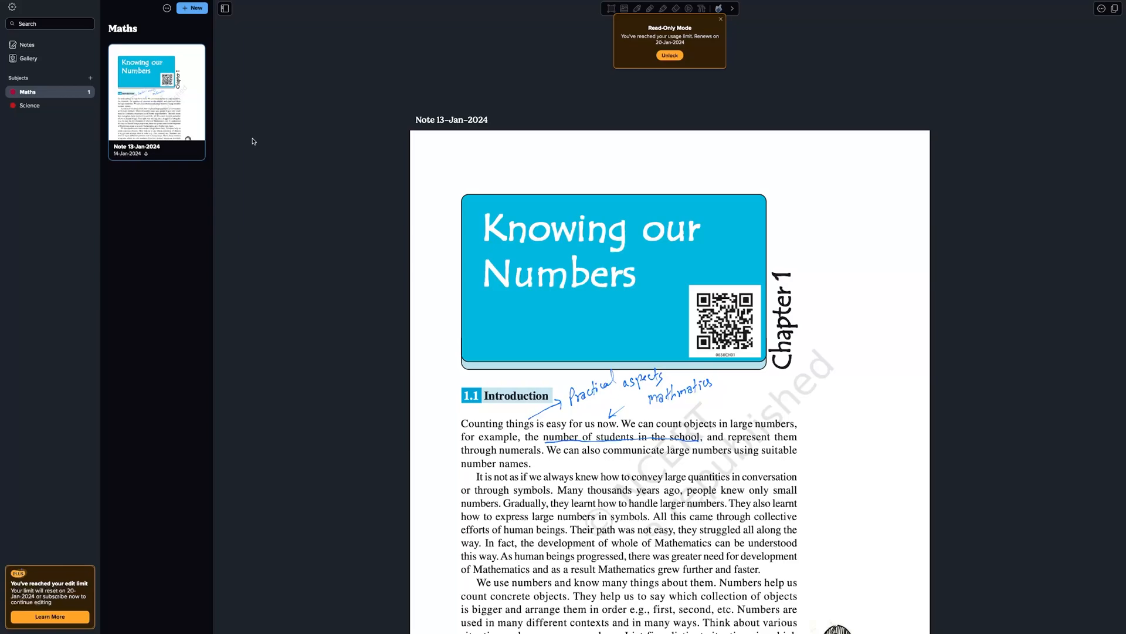
{"action": "mouse_move", "coordinate": [589, 77]}
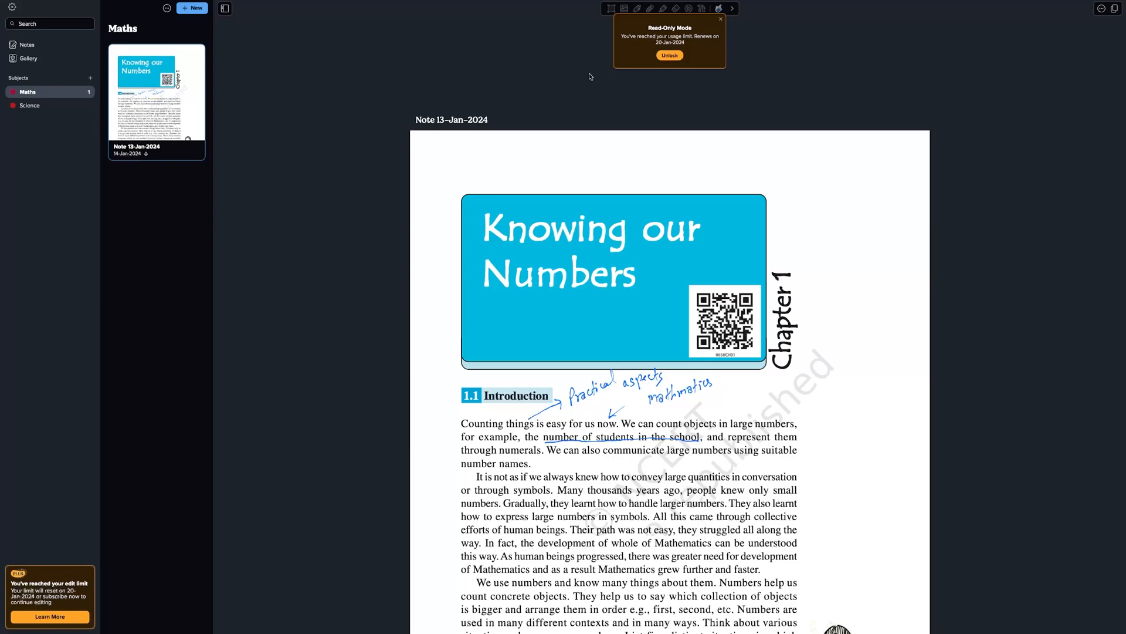
{"action": "left_click", "coordinate": [669, 55]}
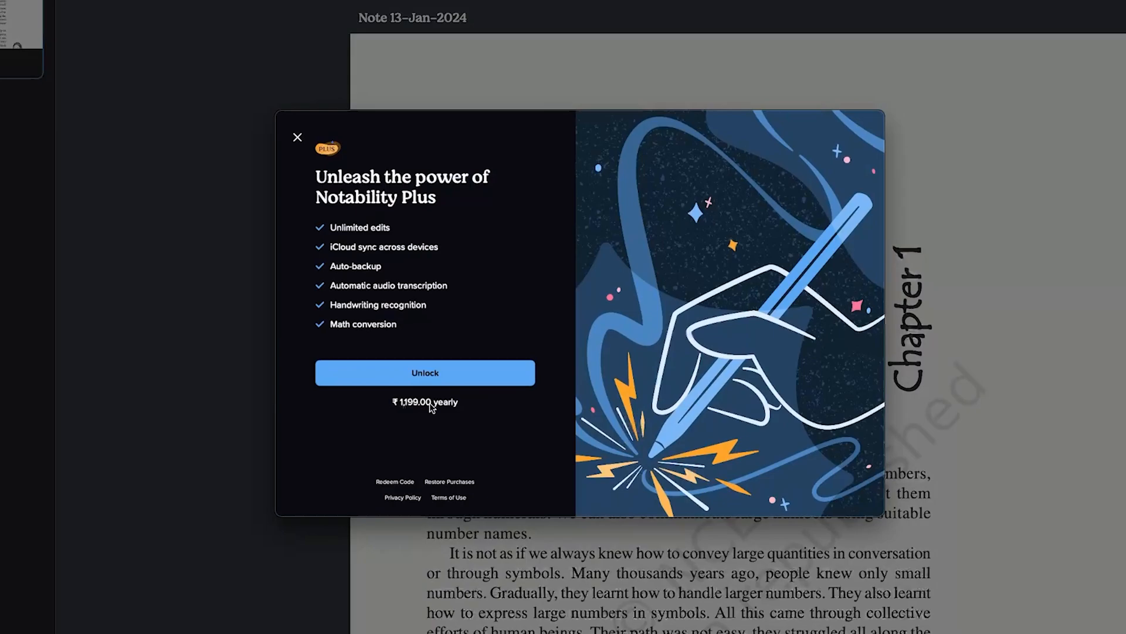
{"action": "mouse_move", "coordinate": [401, 412]}
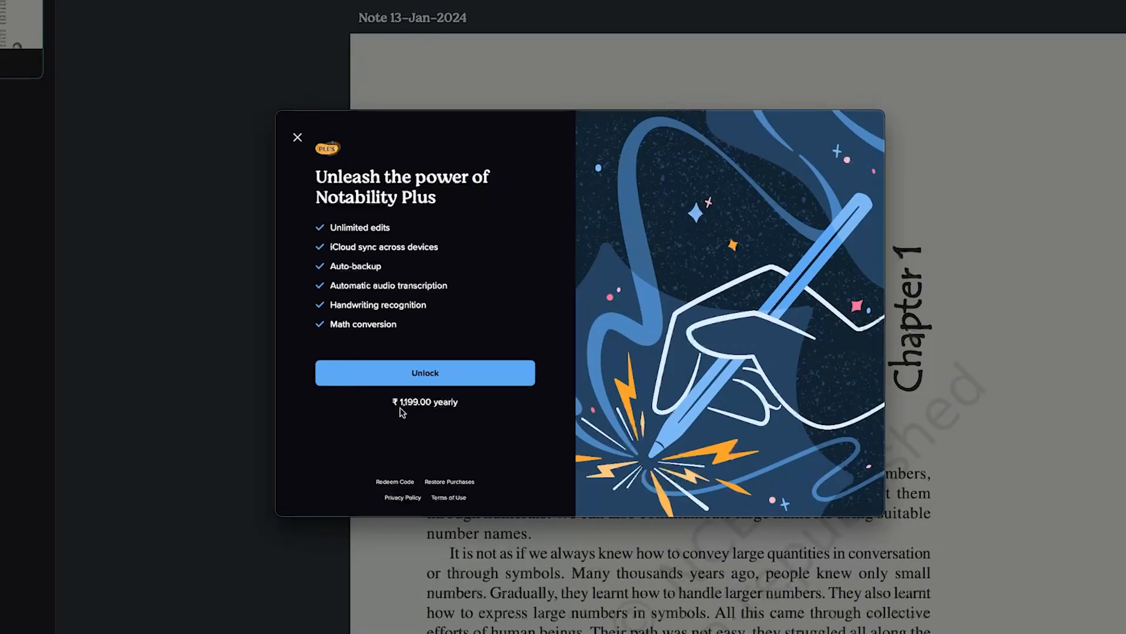
{"action": "mouse_move", "coordinate": [483, 375]}
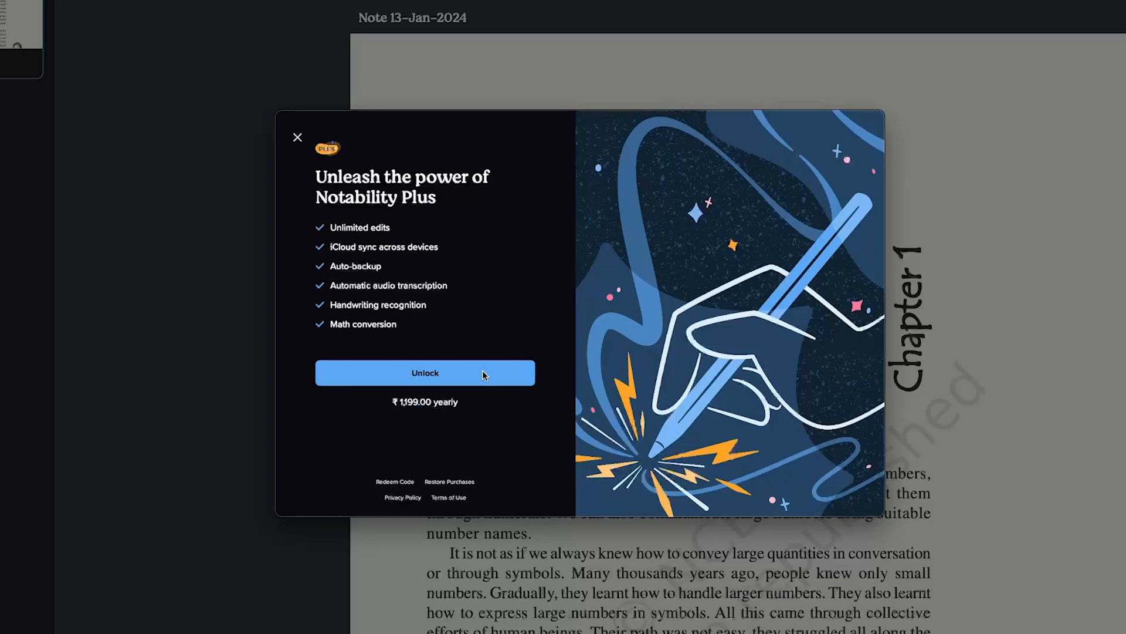
Step: Unlock the ₹1,199.00 yearly Notability Plus plan to reach the Apple ID sign-in
{"action": "left_click", "coordinate": [425, 373]}
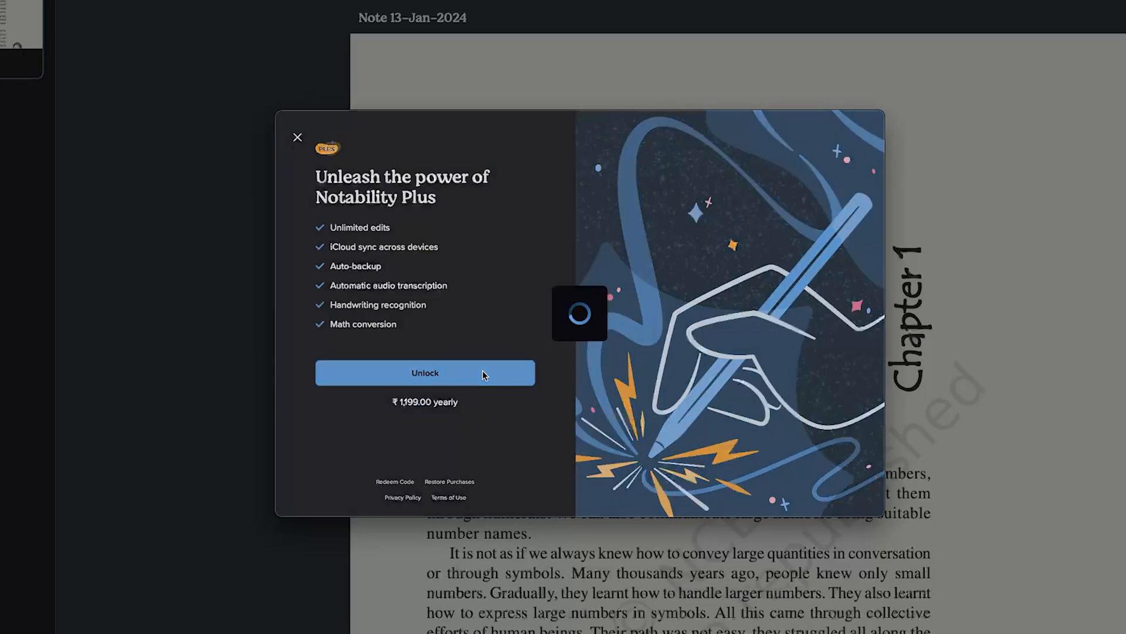
{"action": "left_click", "coordinate": [424, 373]}
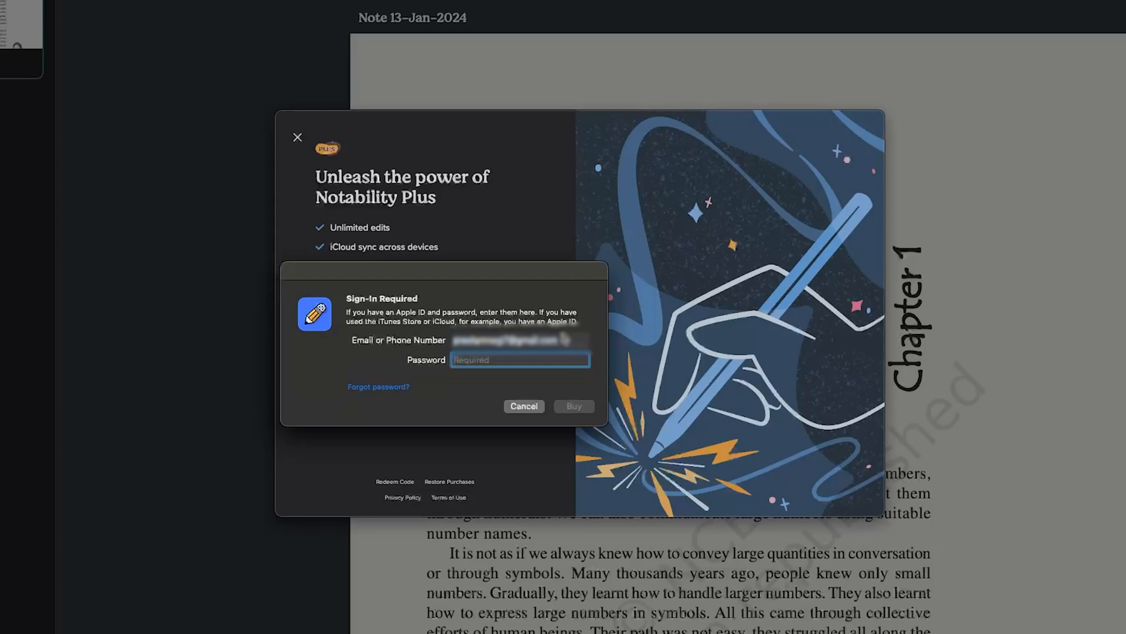
Step: Enter the Apple ID password and submit Buy for the subscription
{"action": "type", "text": "••"}
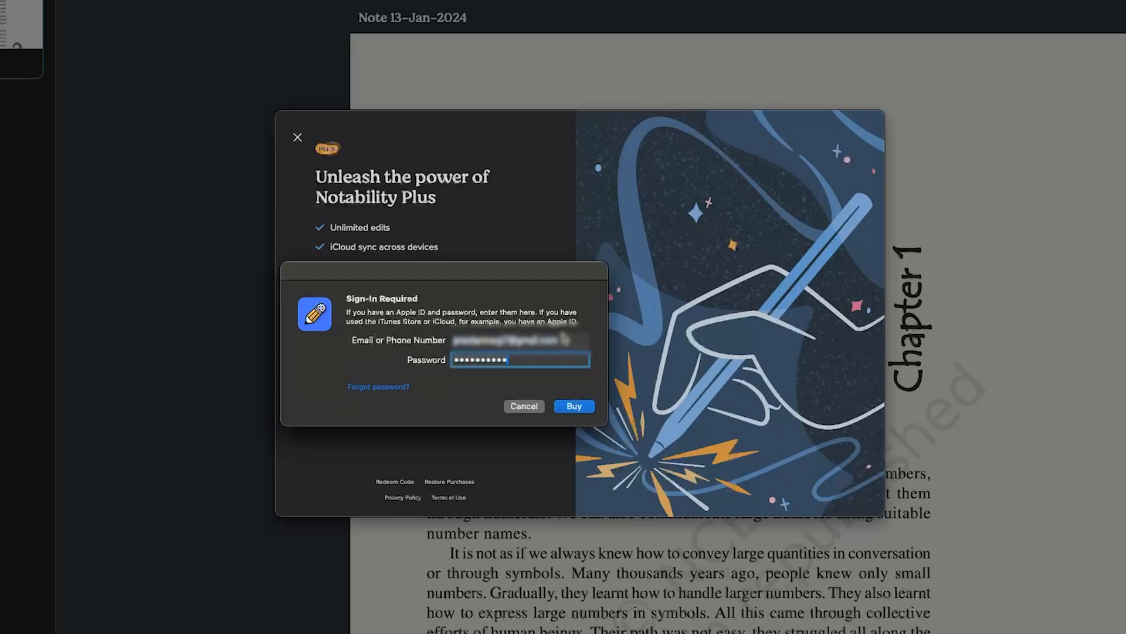
{"action": "left_click", "coordinate": [573, 406]}
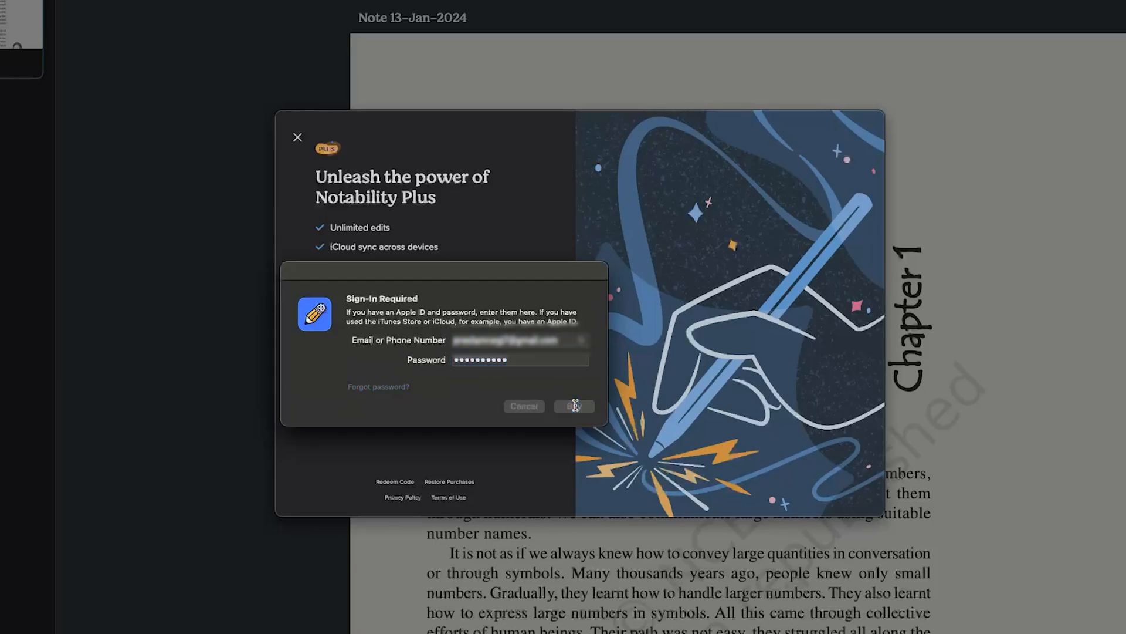
{"action": "left_click", "coordinate": [573, 405]}
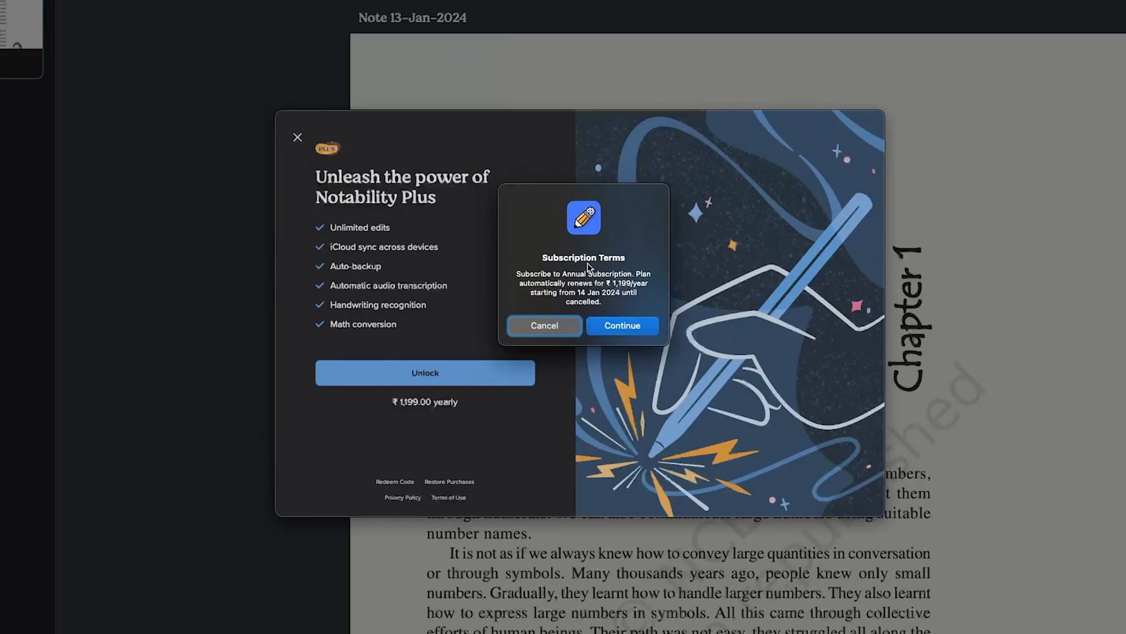
Step: Accept the annual subscription terms, confirm the subscription and answer the payment information prompt
{"action": "left_click", "coordinate": [622, 325]}
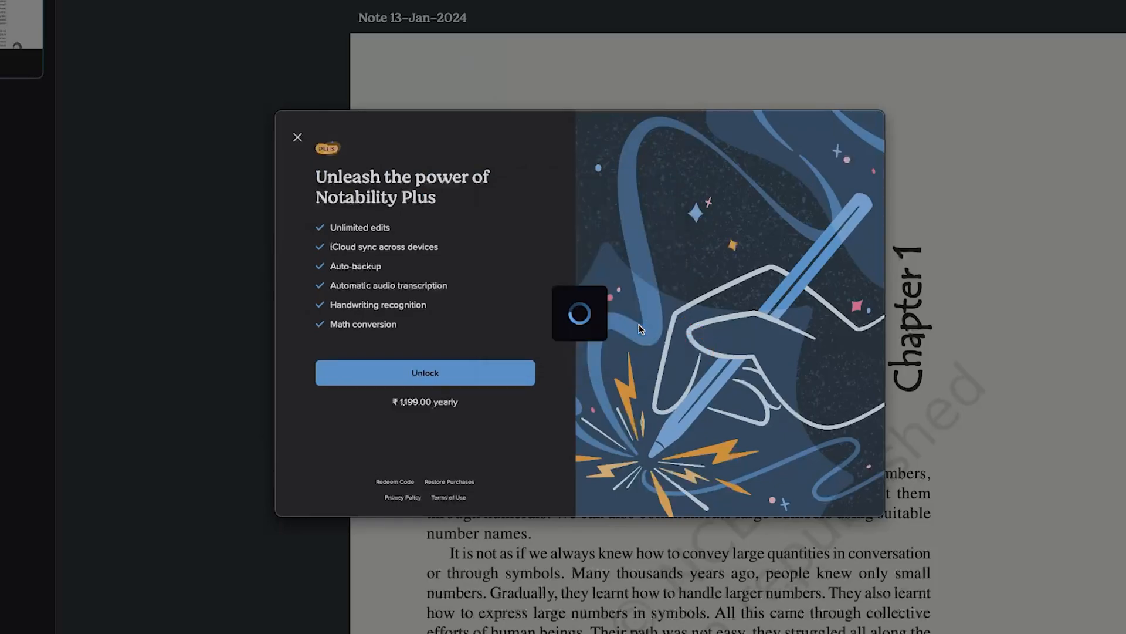
{"action": "left_click", "coordinate": [425, 372]}
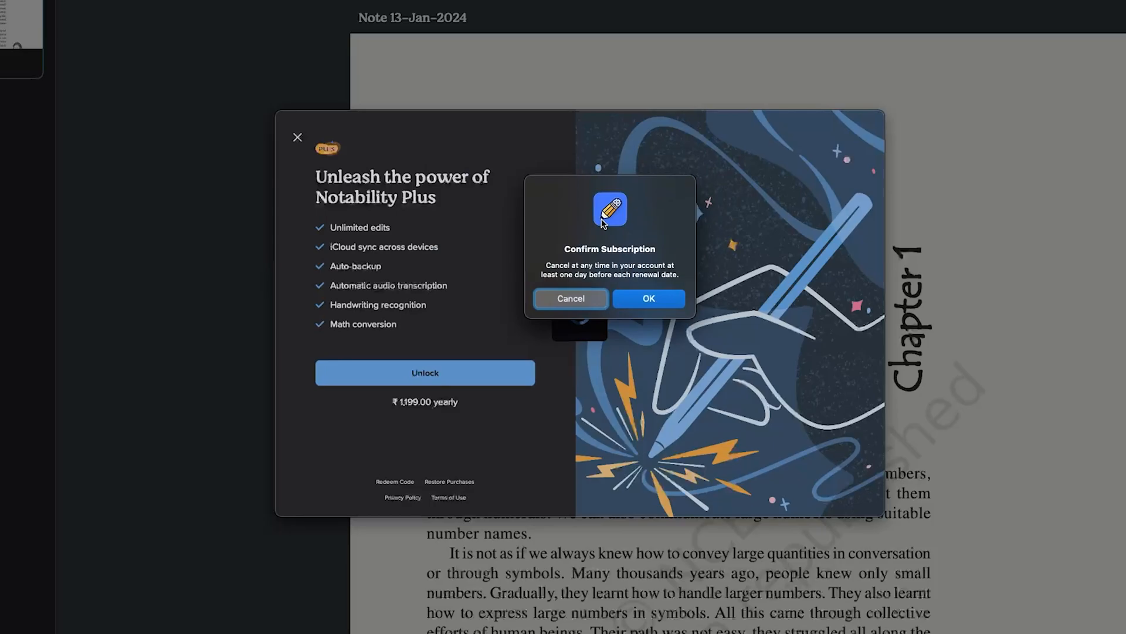
{"action": "left_click", "coordinate": [647, 298]}
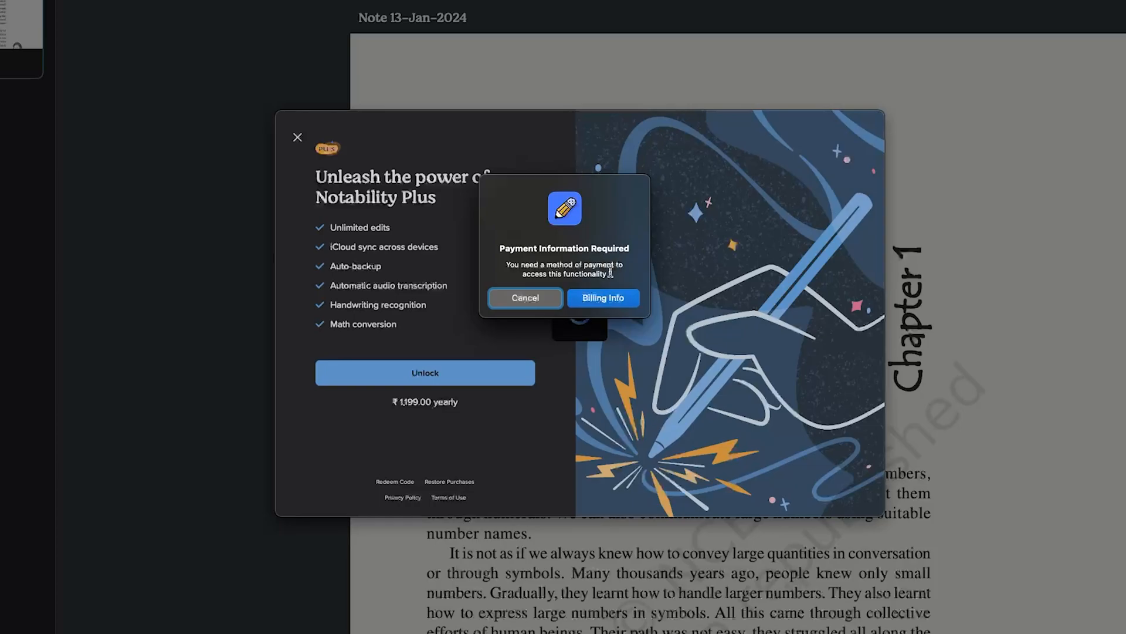
{"action": "left_click", "coordinate": [602, 297]}
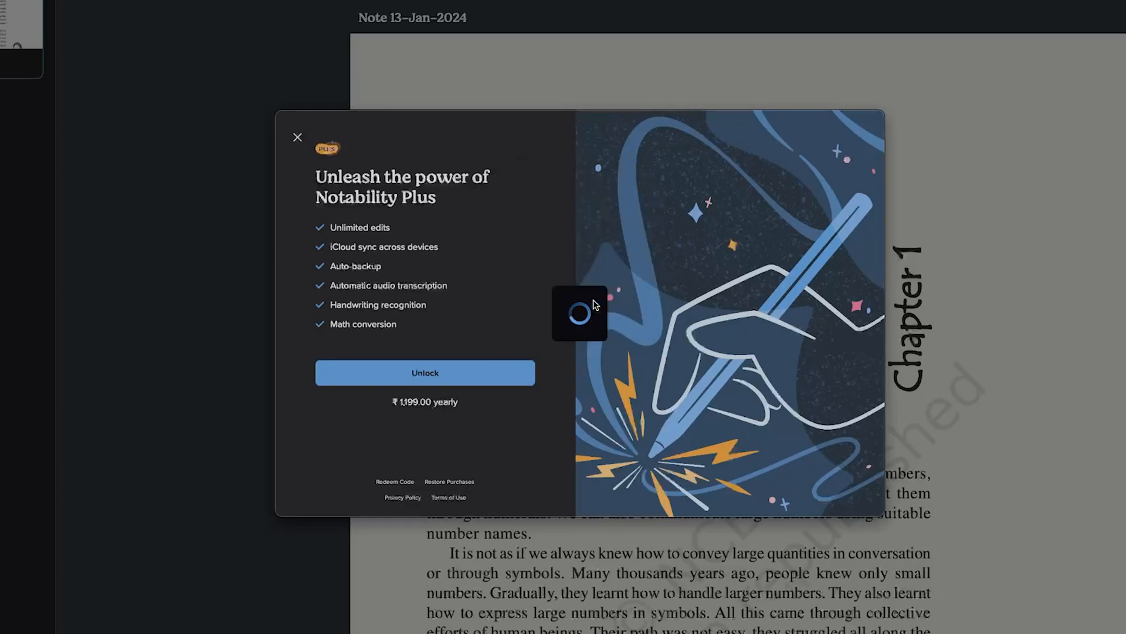
Step: Dismiss the Notability Plus window to return to the read-only Maths note
{"action": "left_click", "coordinate": [425, 372]}
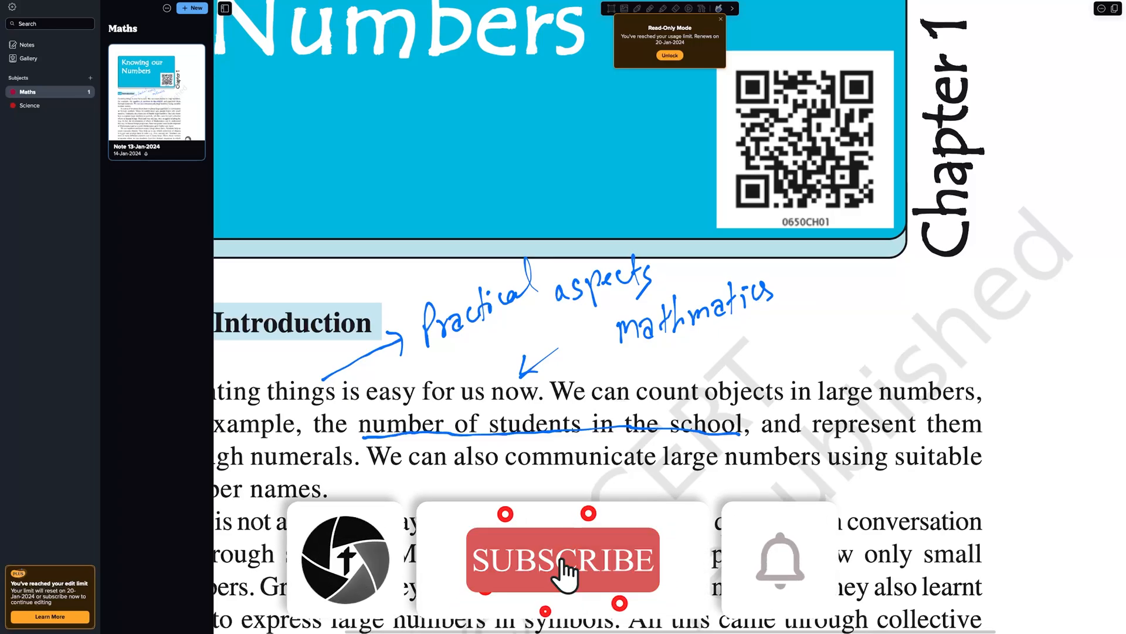
{"action": "left_click", "coordinate": [563, 562]}
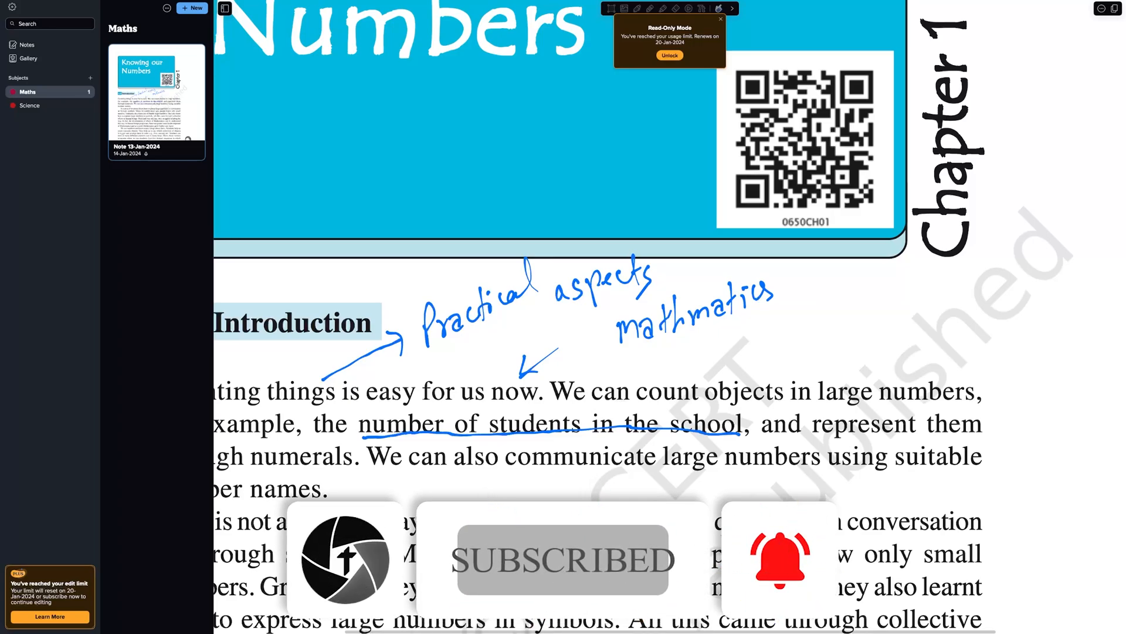